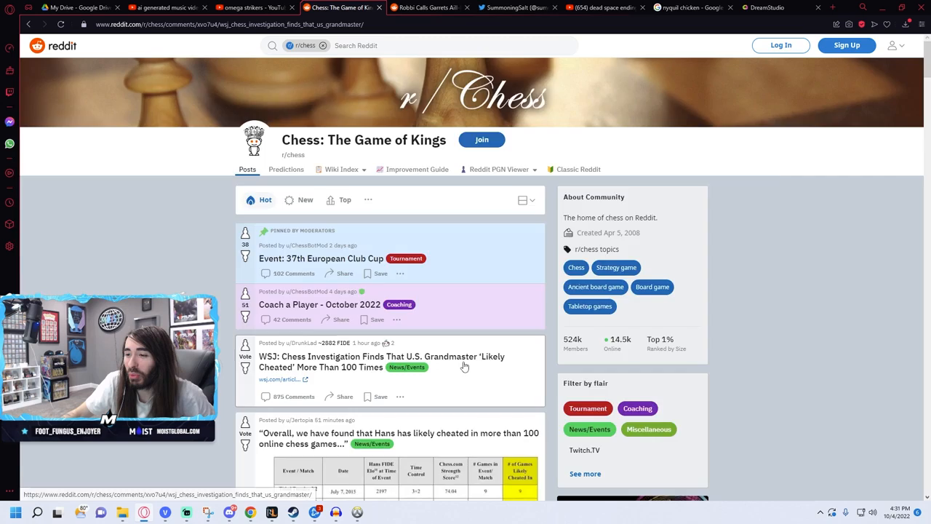
Open the r/chess post on the WSJ report that a U.S. grandmaster likely cheated over 100 times
left_click(396, 364)
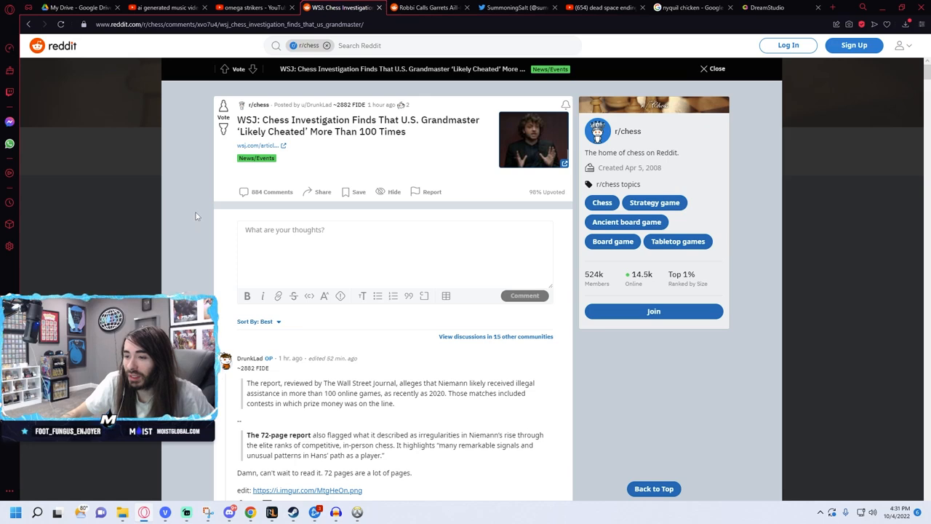
Read the article's opening paragraphs down to the quote calling Hans the fastest rising top player
scroll("down", 3)
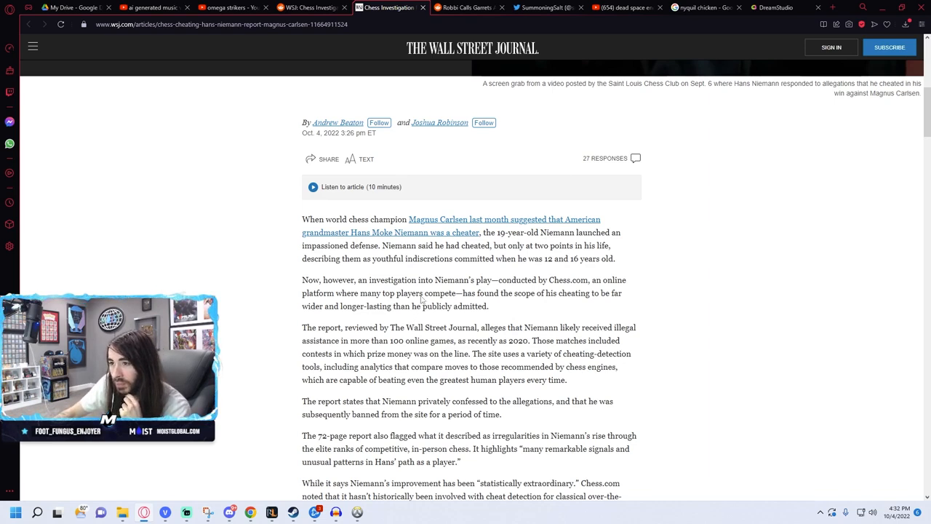
scroll("down", 3)
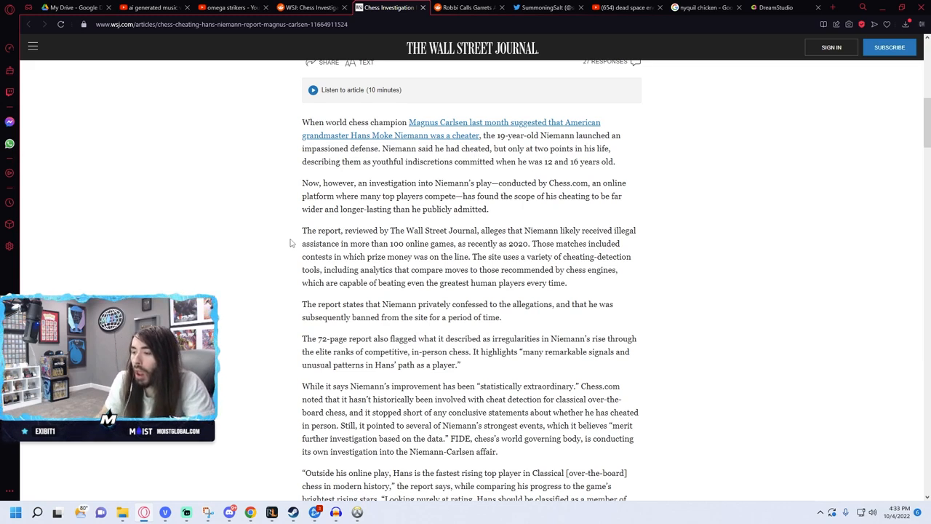
scroll("down", 3)
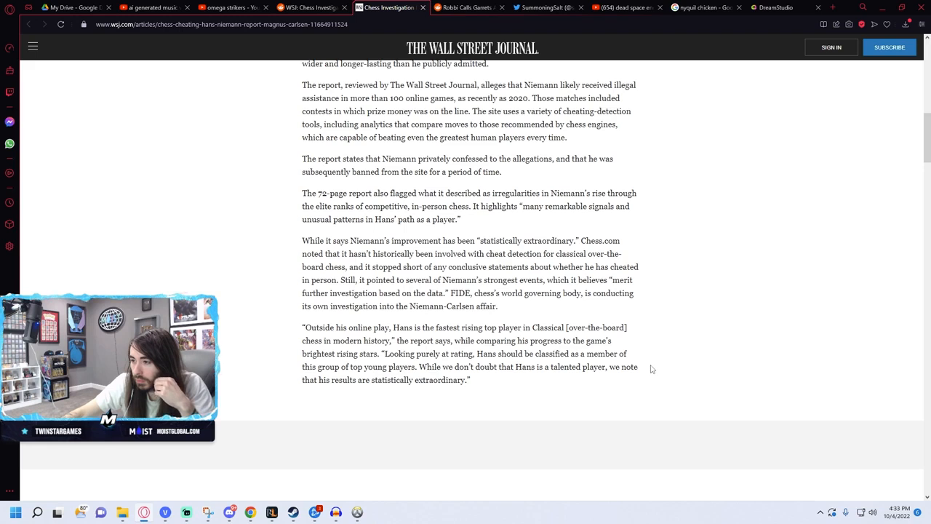
Read past the OTB strength bar chart to Carlsen's Sinquefield Cup statement and Niemann's online-cheating admission
scroll("down", 3)
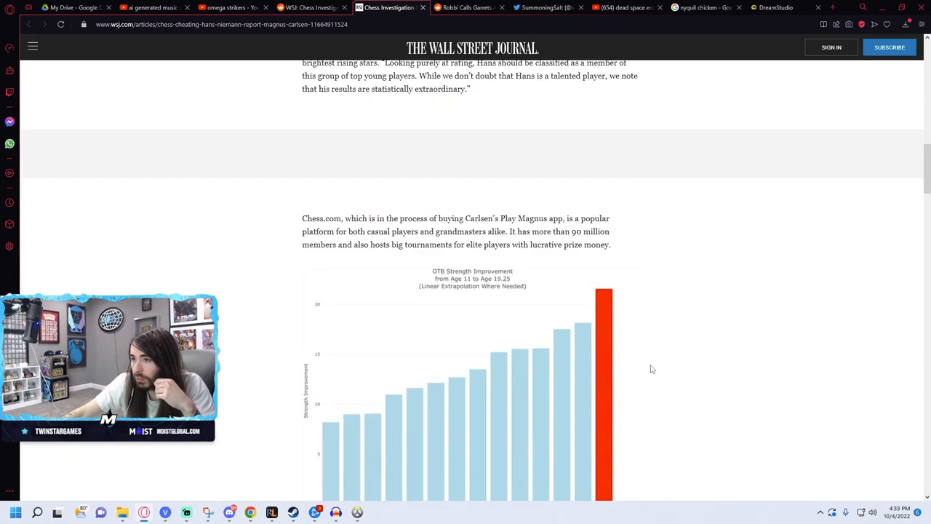
scroll("down", 3)
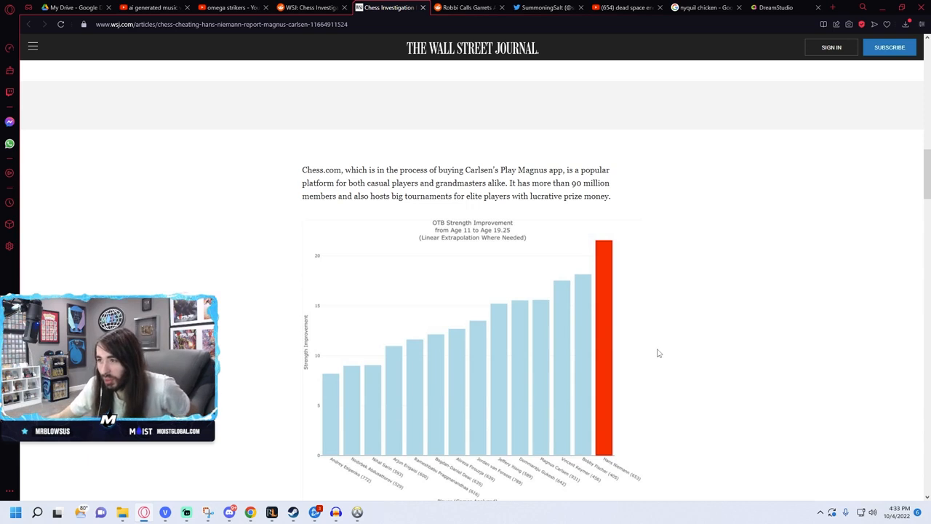
scroll("down", 3)
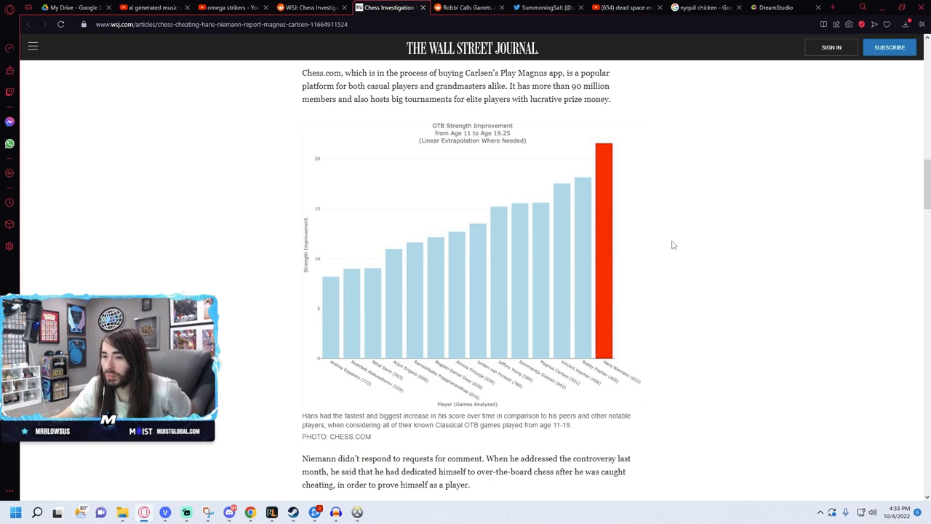
scroll("down", 3)
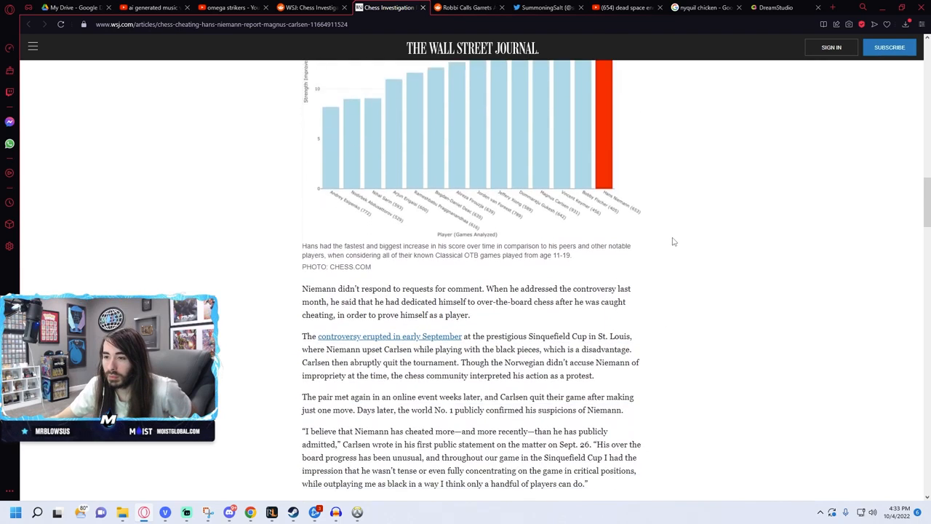
scroll("down", 3)
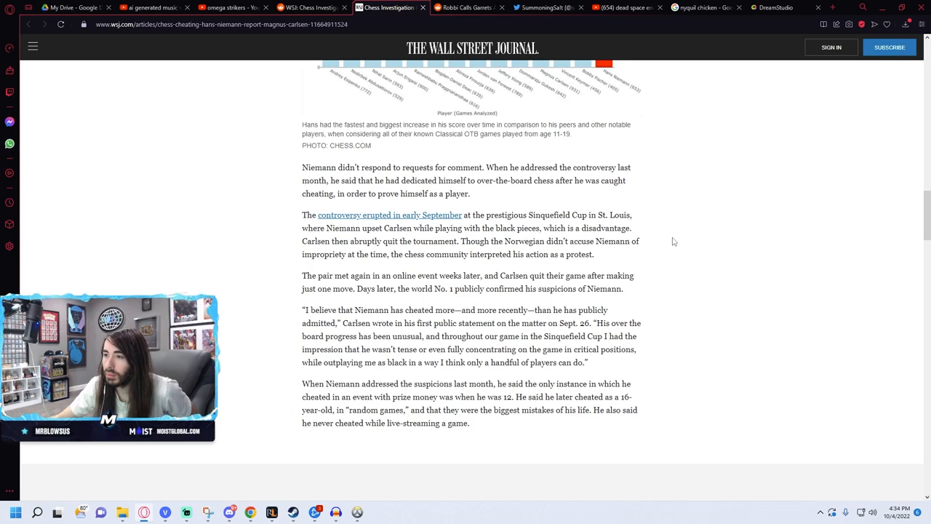
scroll("down", 3)
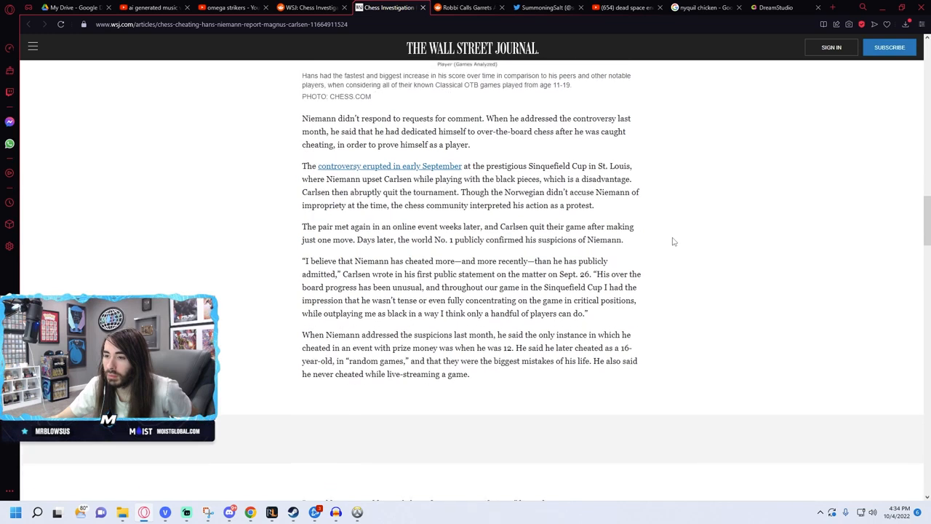
scroll("down", 3)
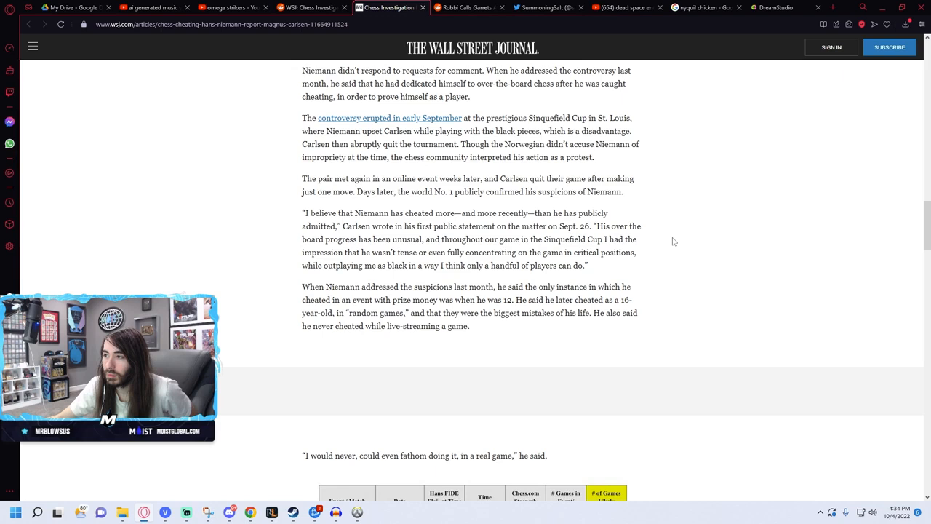
Read the highlighted table of suspect events and the paragraphs on Chess.com's report contradicting Niemann
scroll("down", 3)
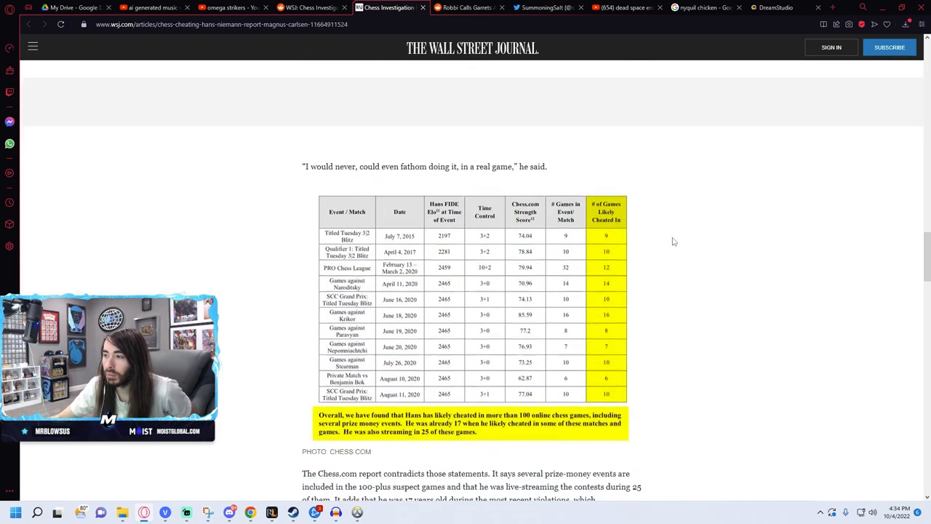
scroll("down", 3)
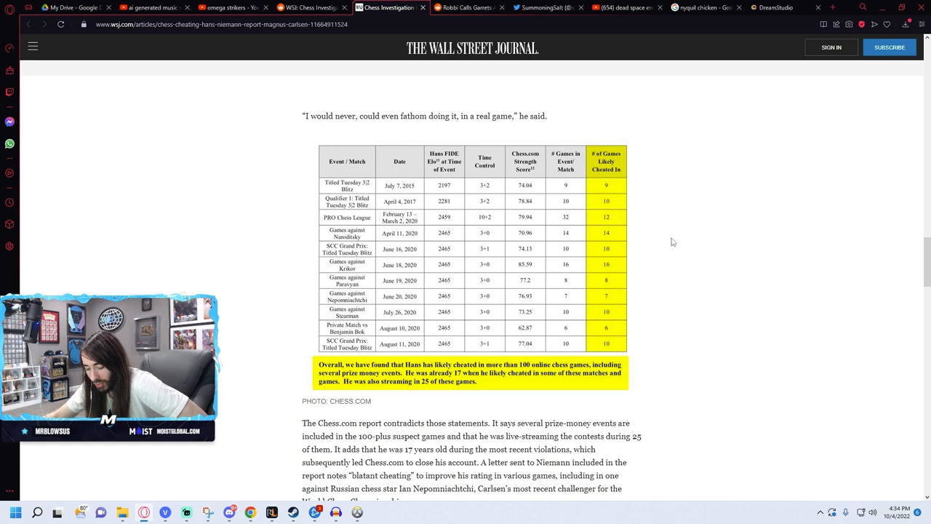
mouse_move(636, 234)
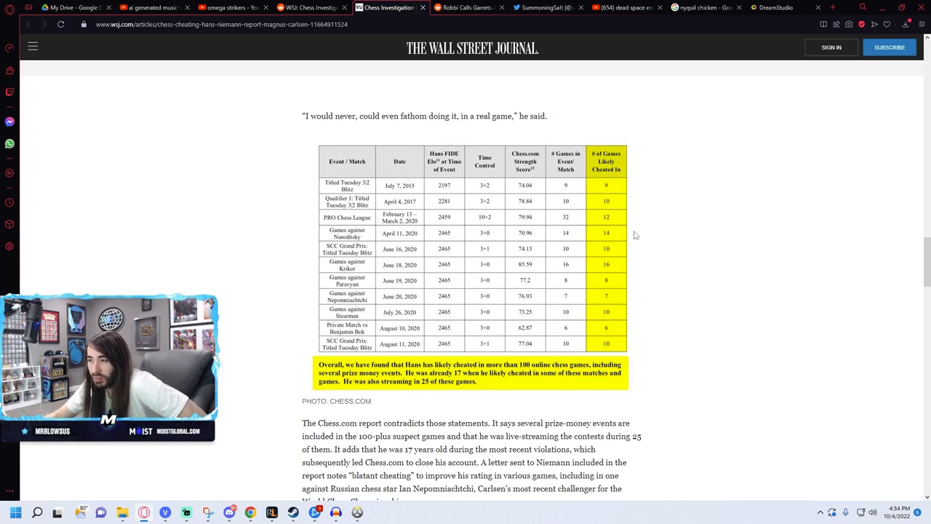
mouse_move(609, 184)
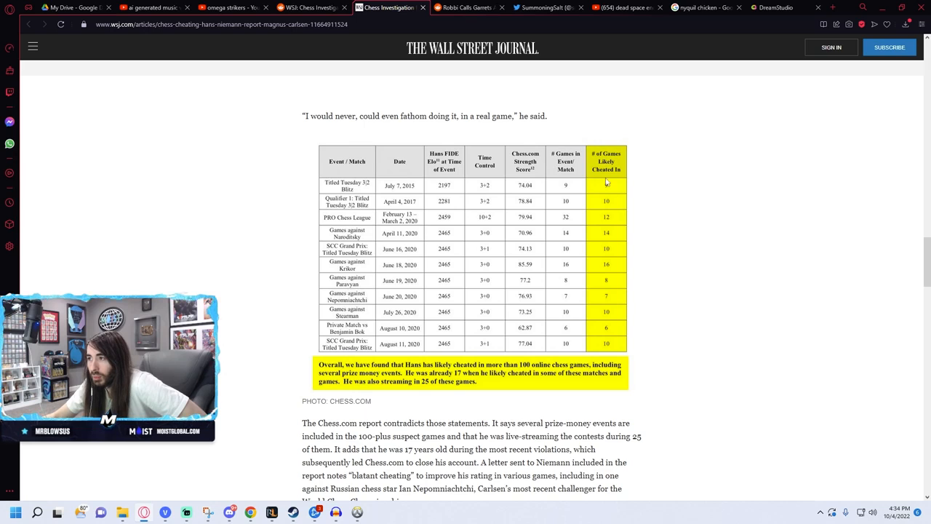
scroll("down", 3)
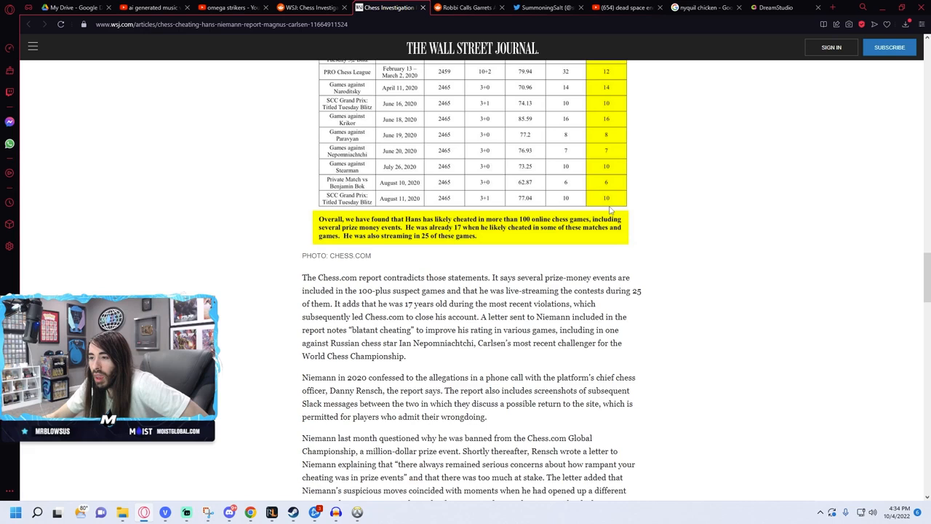
scroll("down", 3)
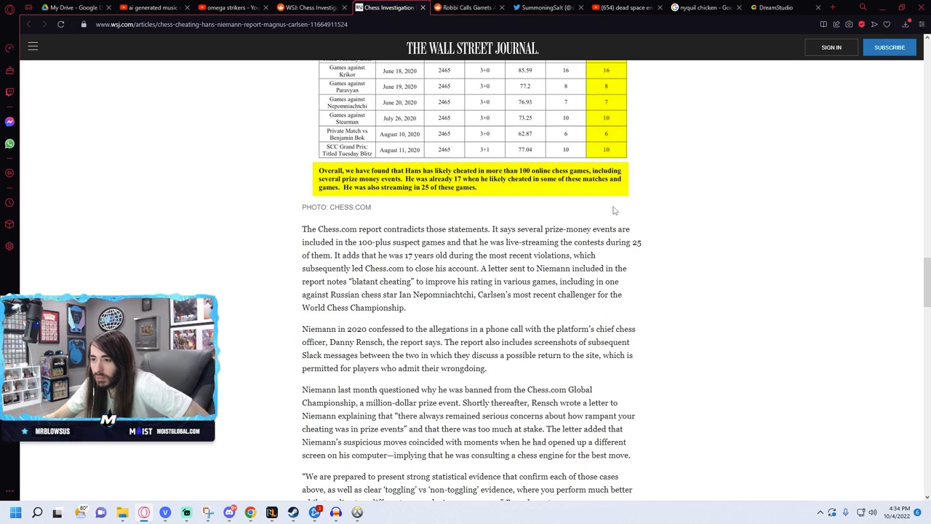
Read through Rensch's letter to Niemann to the passage on Chess.com's engine-comparison cheat-detection tools
scroll("down", 3)
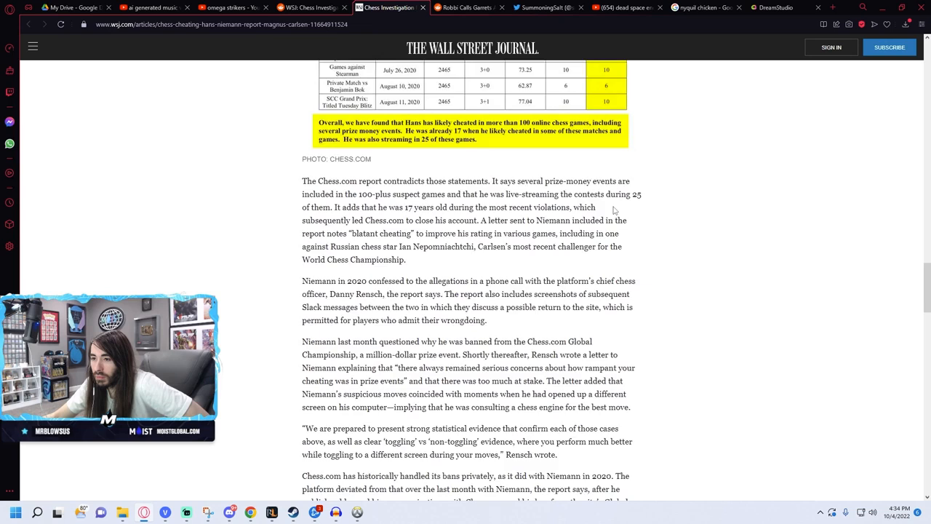
scroll("down", 3)
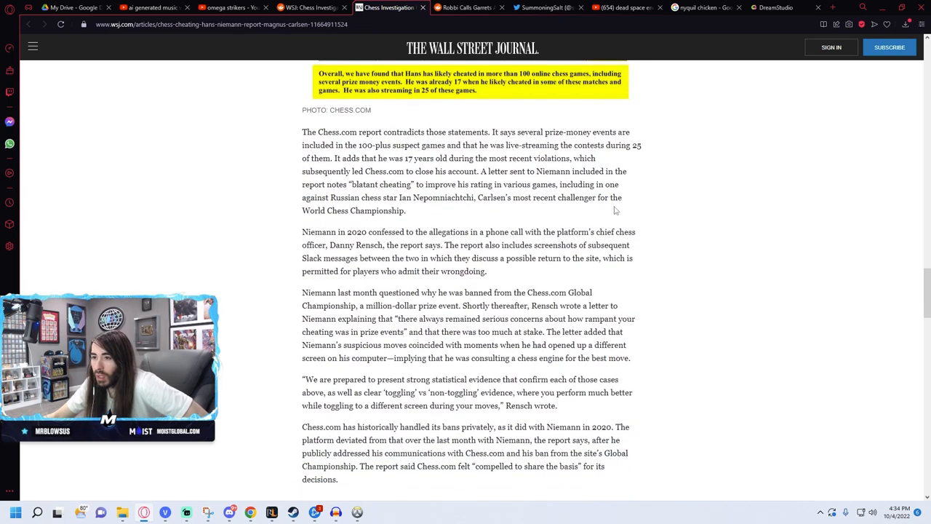
mouse_move(645, 207)
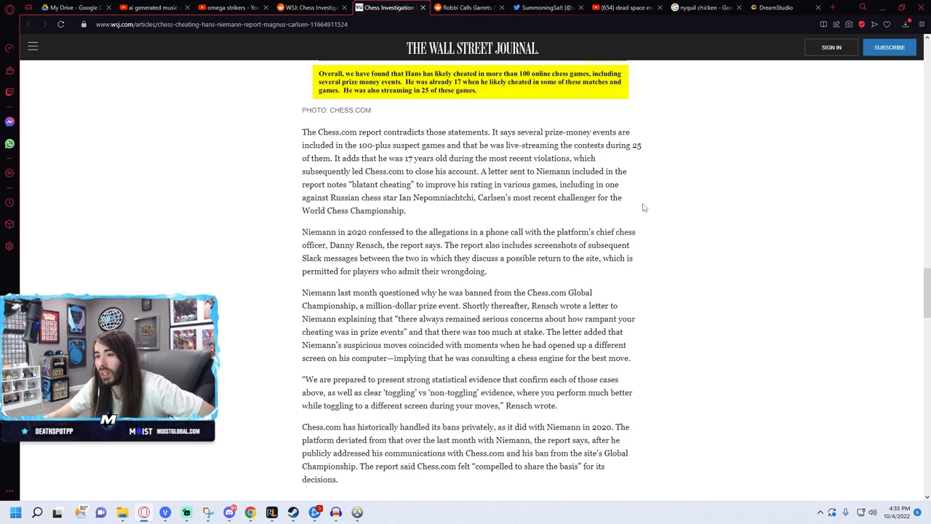
scroll("down", 3)
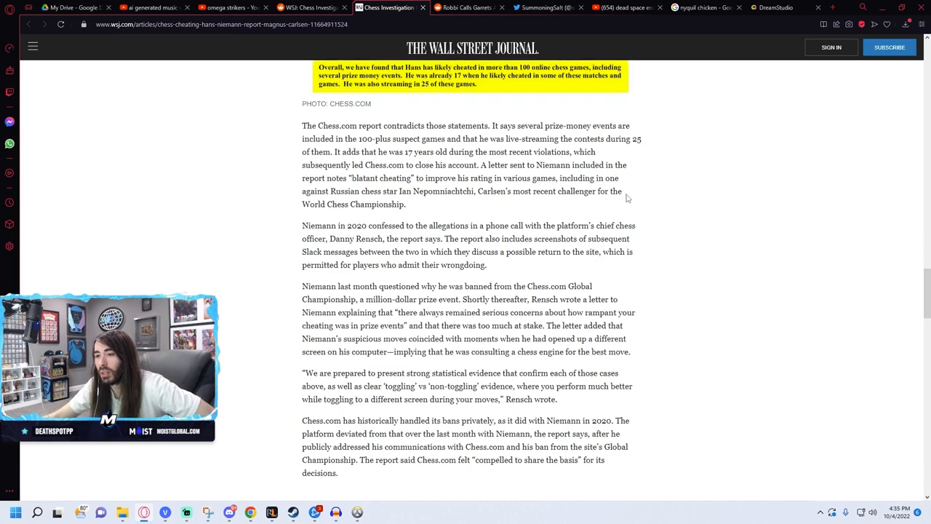
scroll("down", 3)
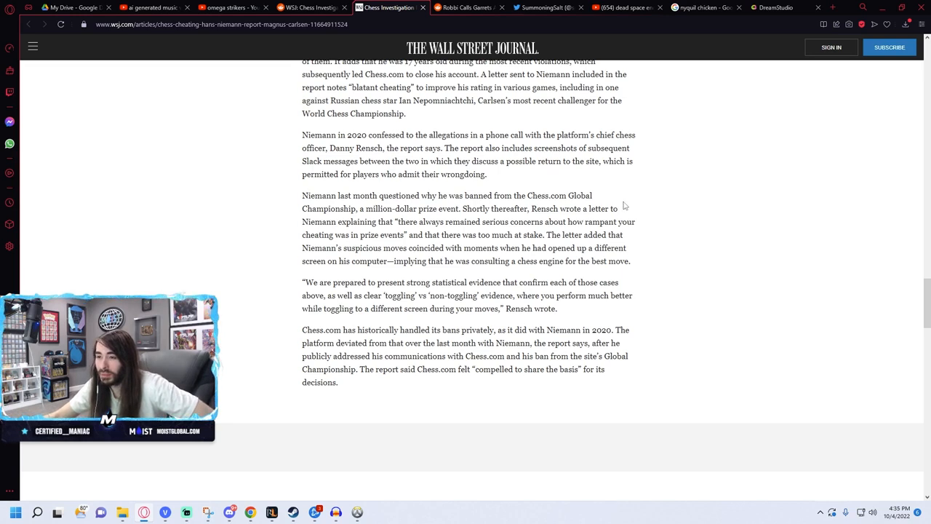
scroll("down", 3)
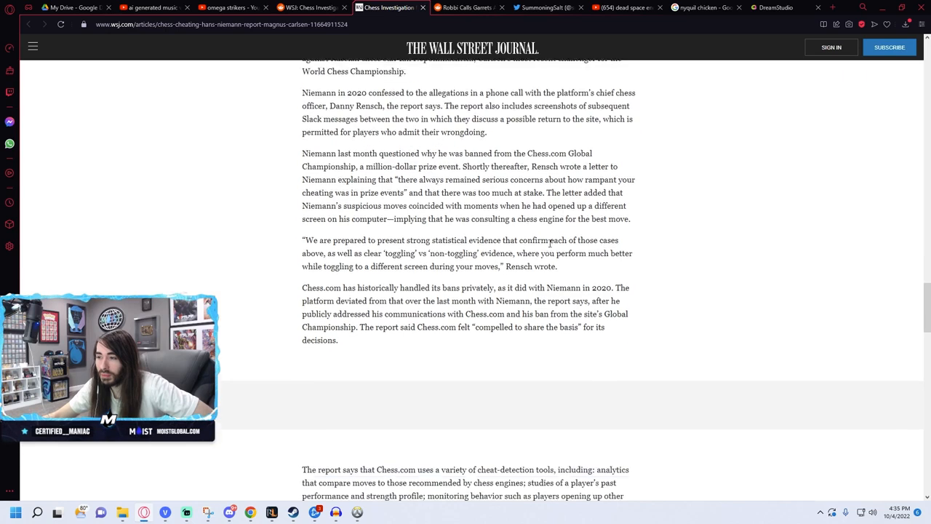
scroll("down", 3)
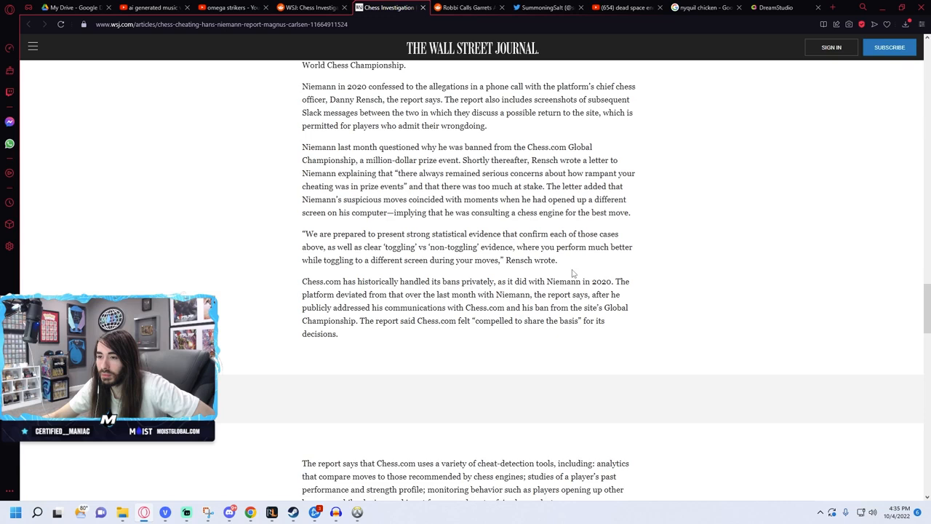
scroll("down", 3)
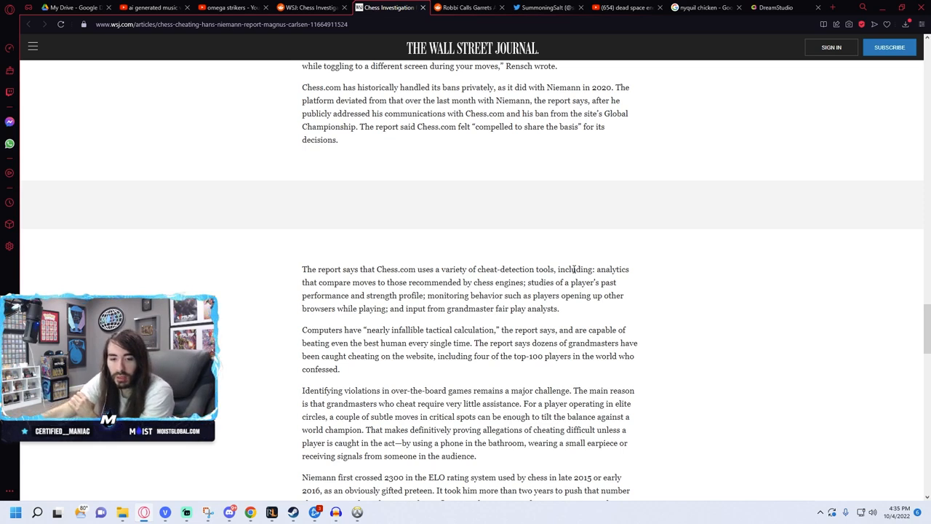
Read the article to its end through the Carlsen photo and closing lines
scroll("down", 3)
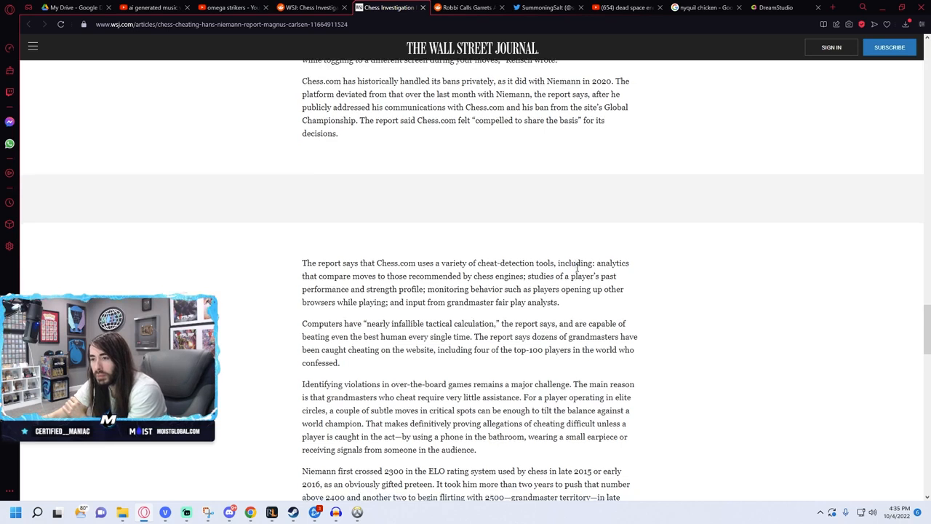
scroll("down", 3)
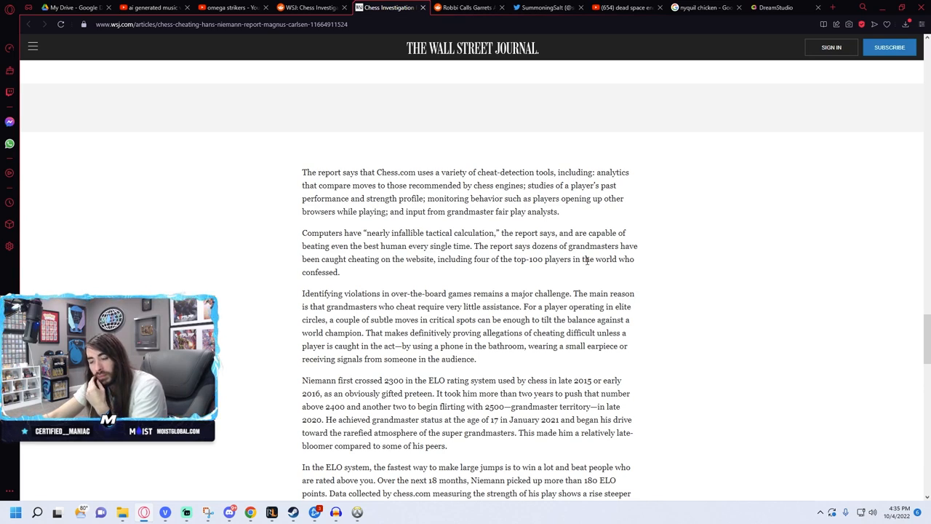
scroll("down", 3)
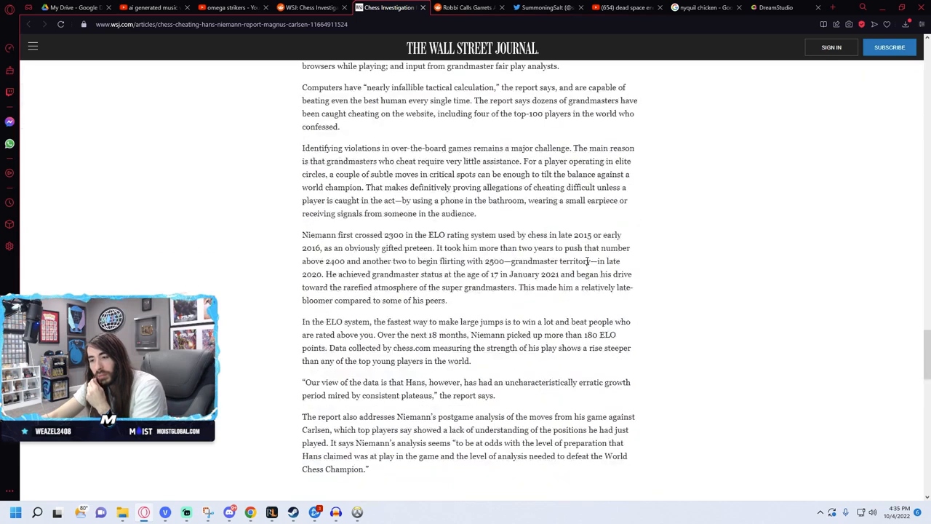
scroll("down", 3)
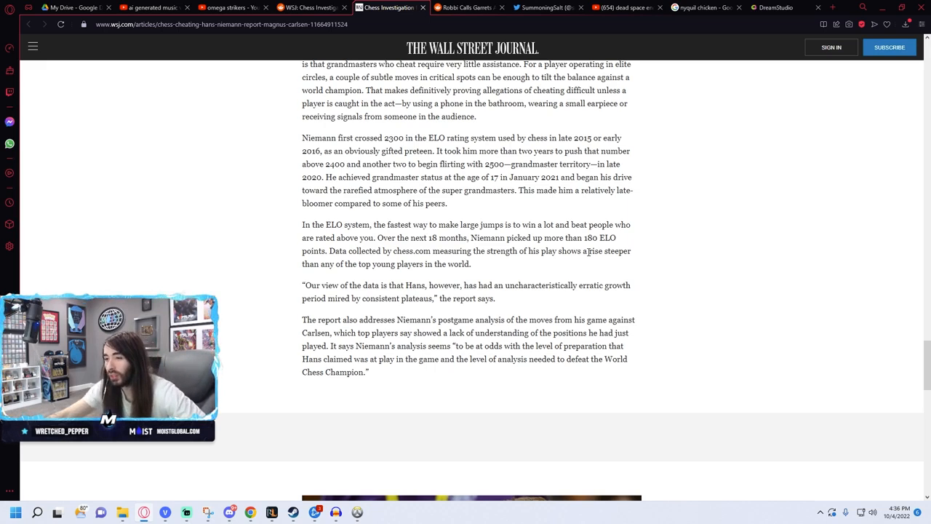
scroll("down", 3)
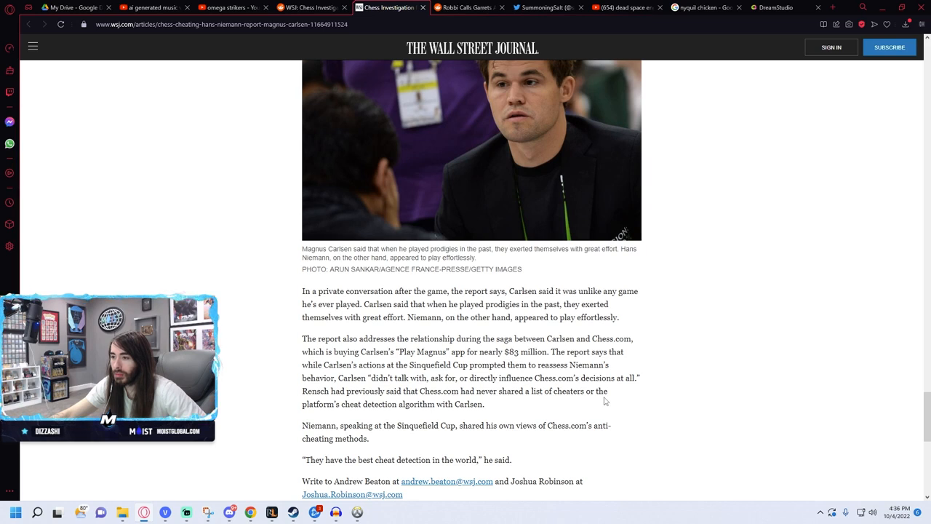
Return to the Reddit post and scroll into its comments about the 72-page report
left_click_drag(399, 351, 547, 350)
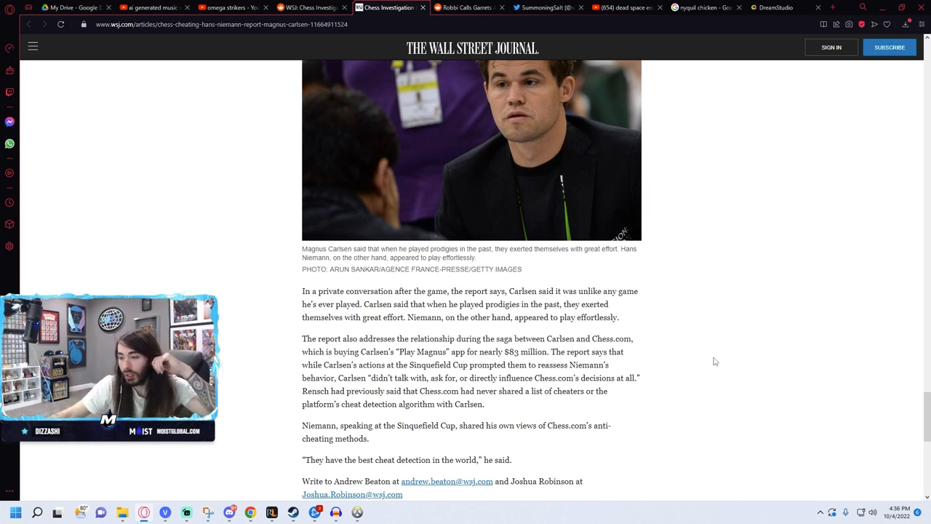
scroll("down", 3)
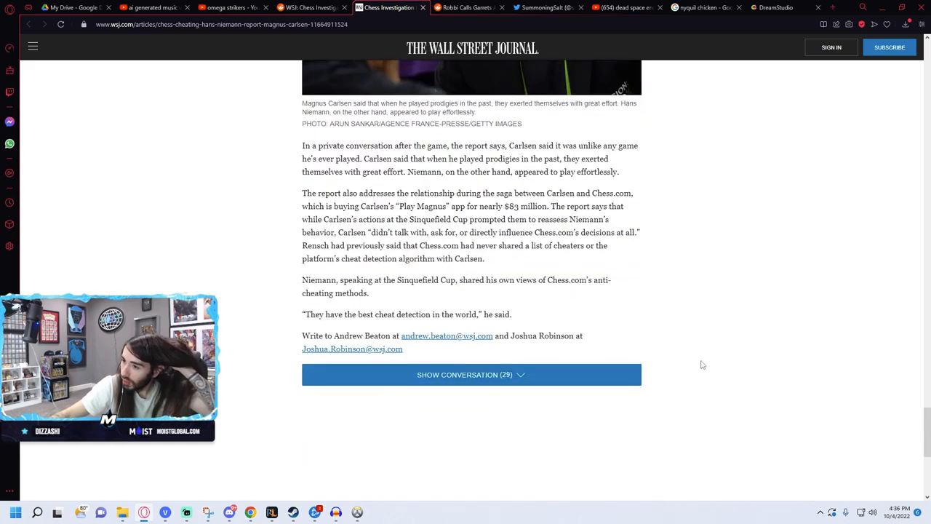
scroll("down", 3)
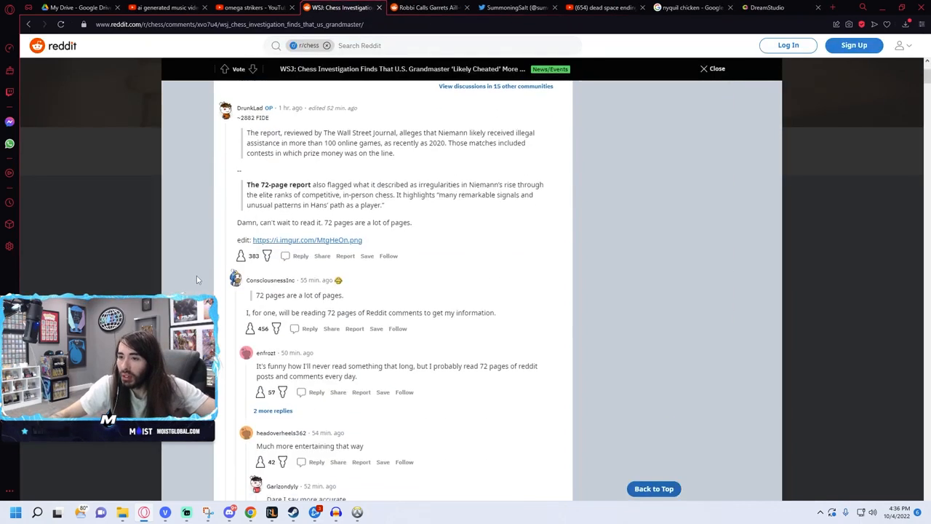
scroll("down", 3)
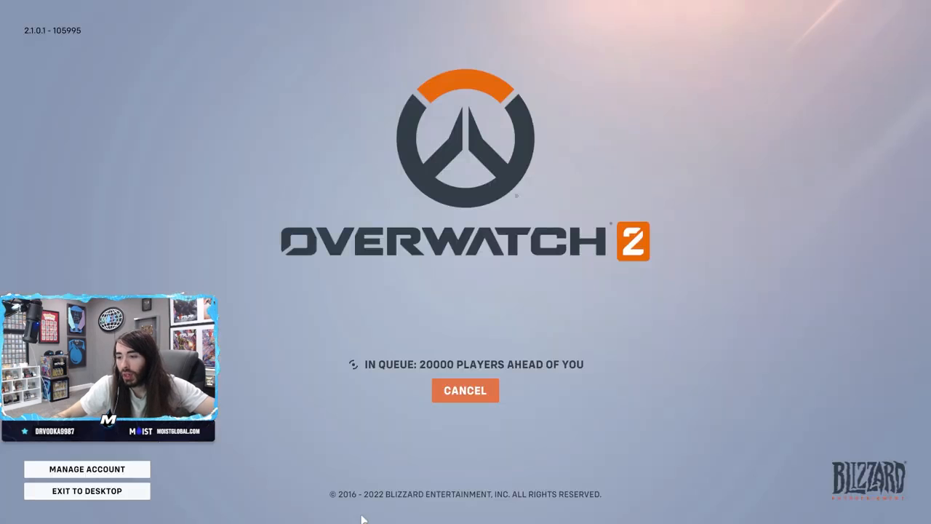
mouse_move(425, 449)
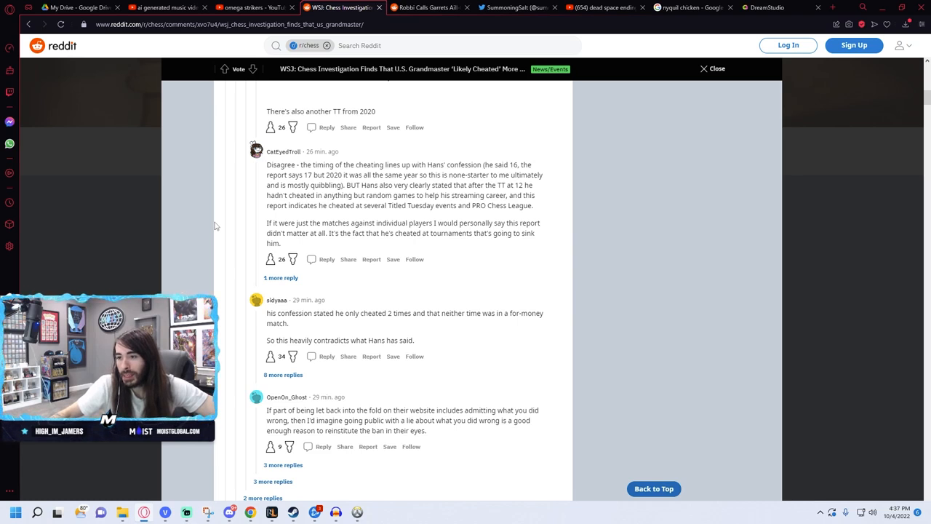
Read the comment thread past the full-article repost to replies debating online versus over-the-board cheating
scroll("down", 3)
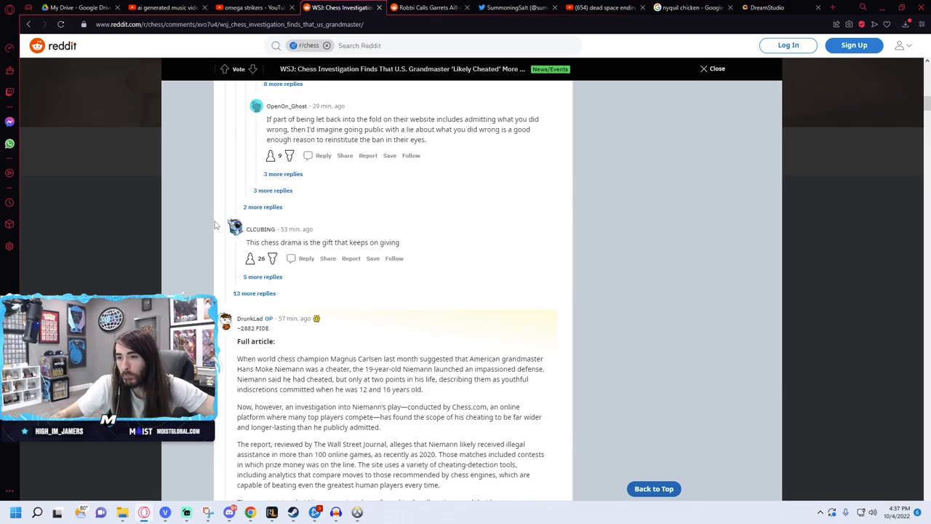
scroll("down", 3)
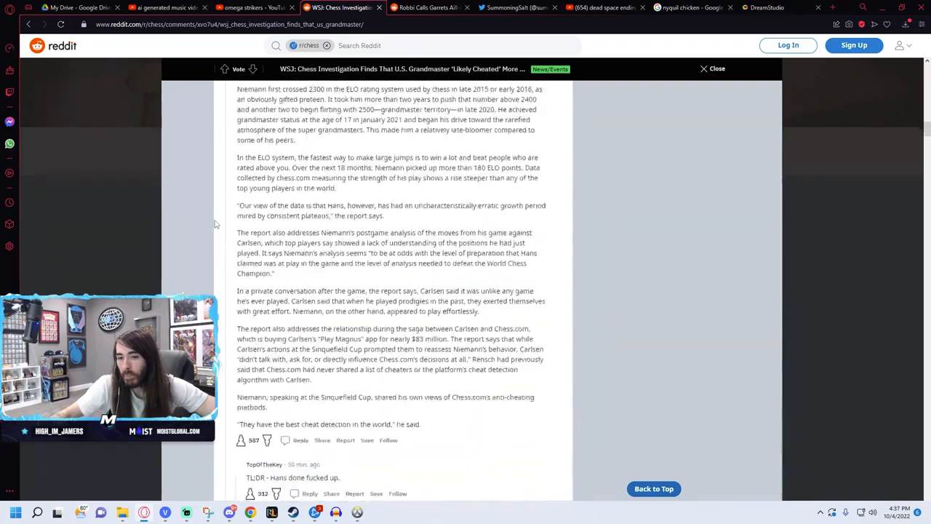
scroll("down", 3)
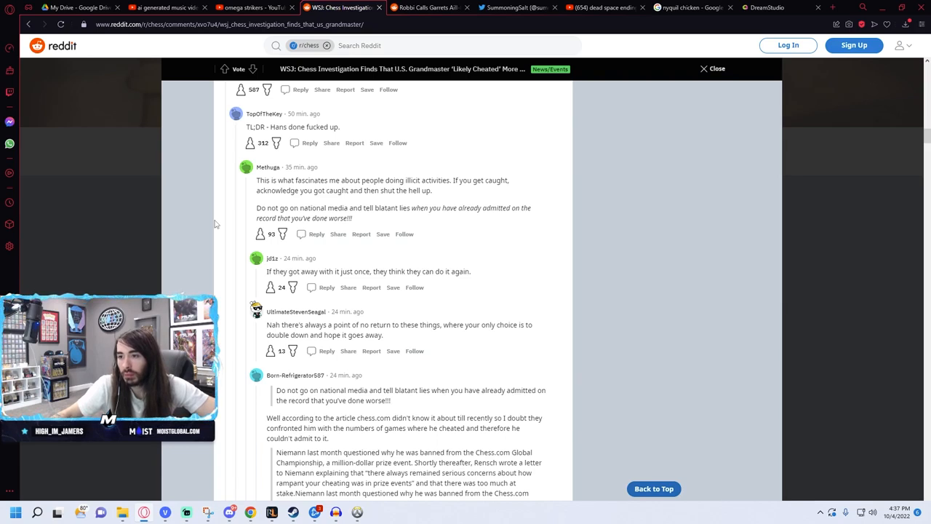
scroll("down", 3)
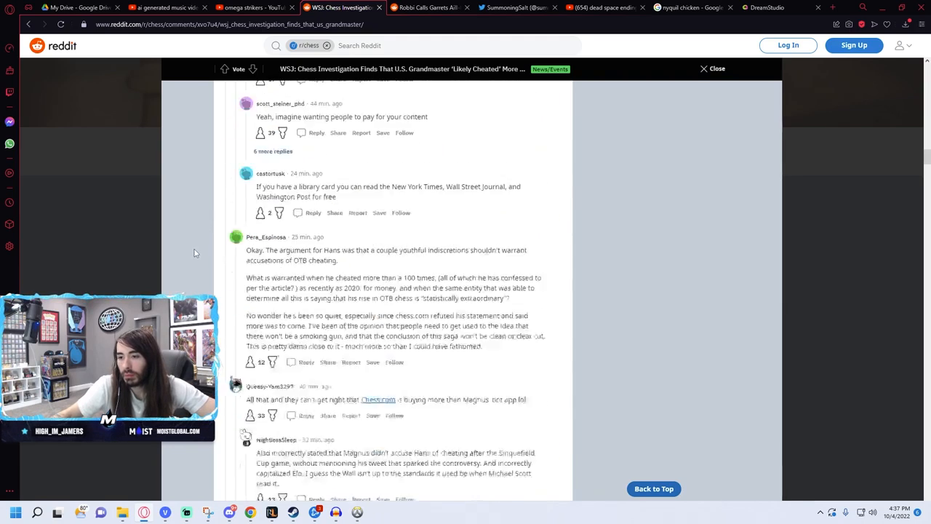
scroll("down", 3)
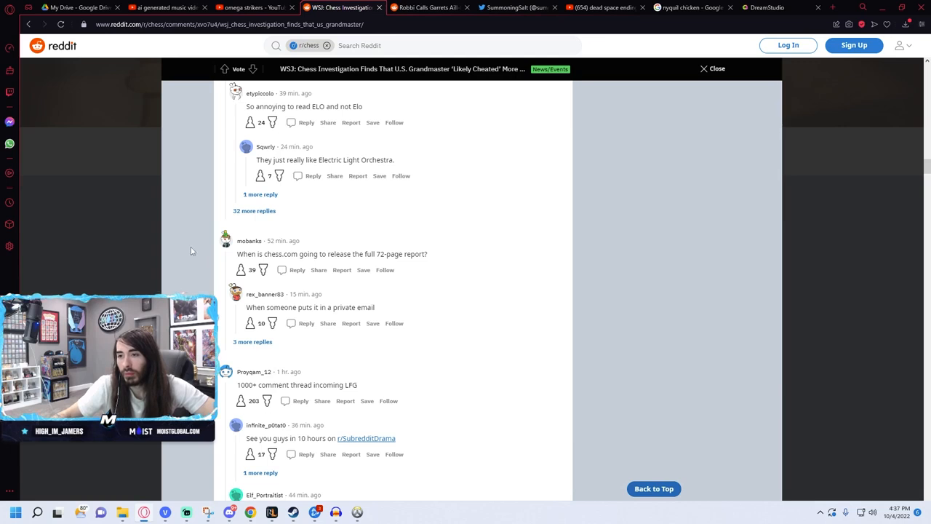
scroll("down", 3)
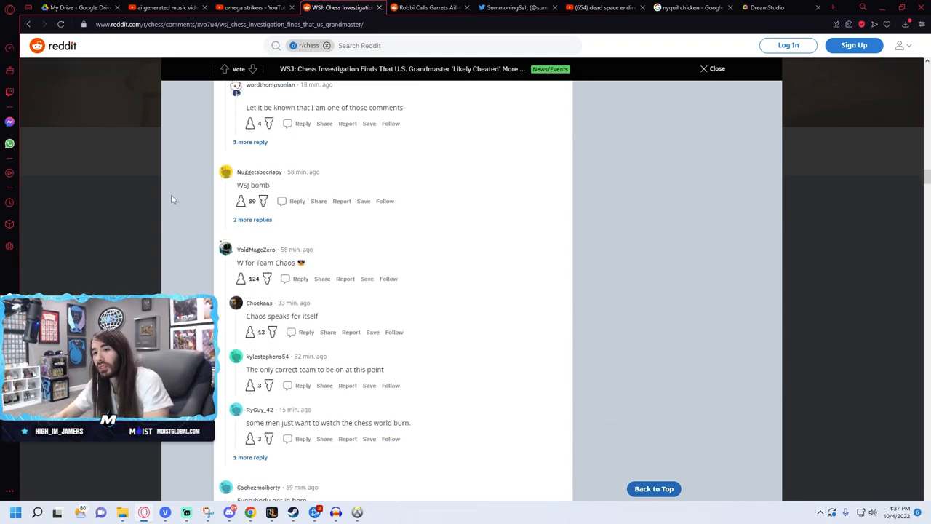
scroll("down", 3)
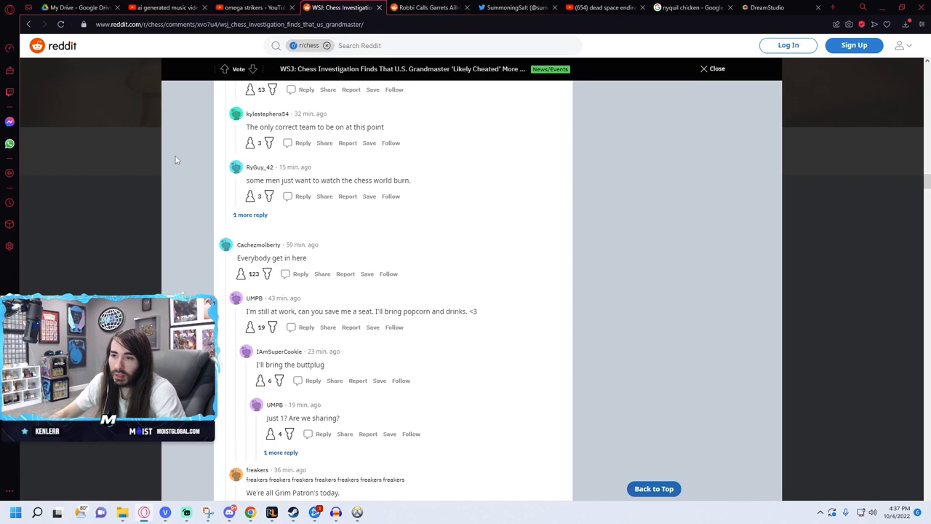
scroll("down", 3)
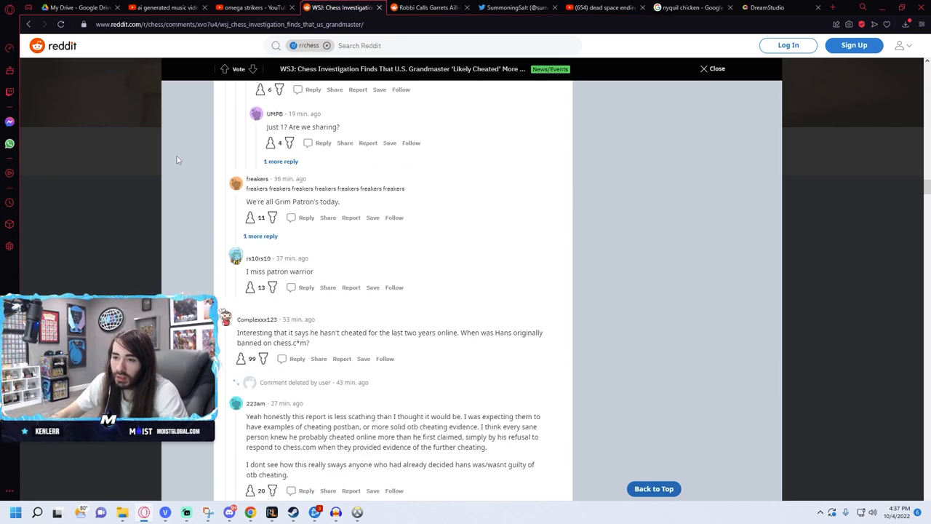
scroll("down", 3)
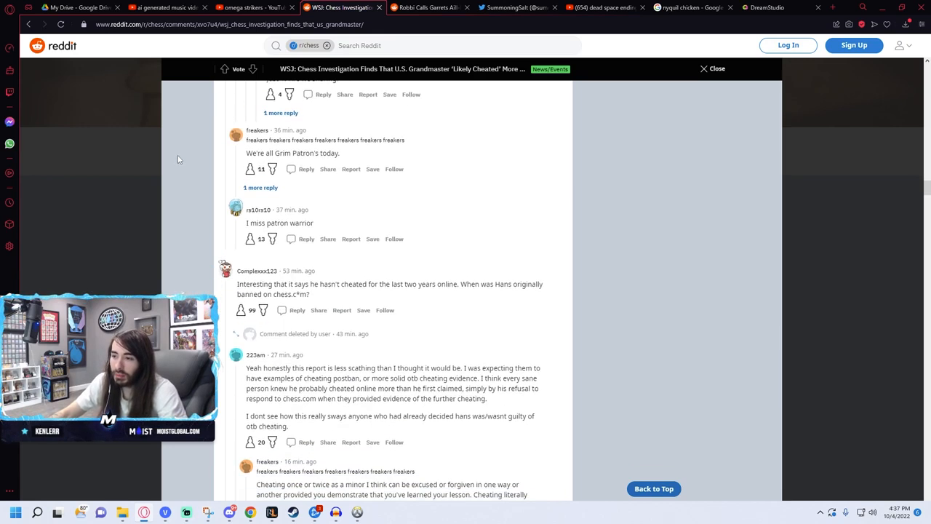
scroll("down", 3)
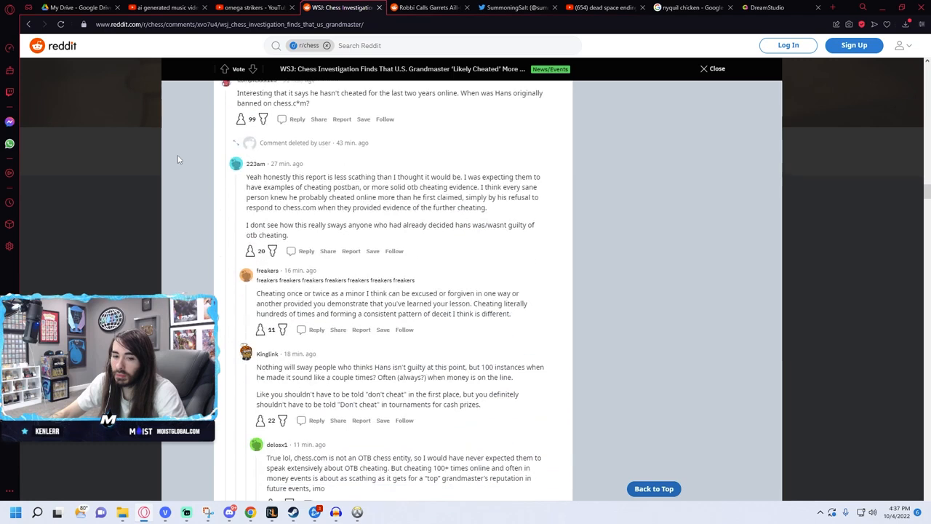
scroll("down", 3)
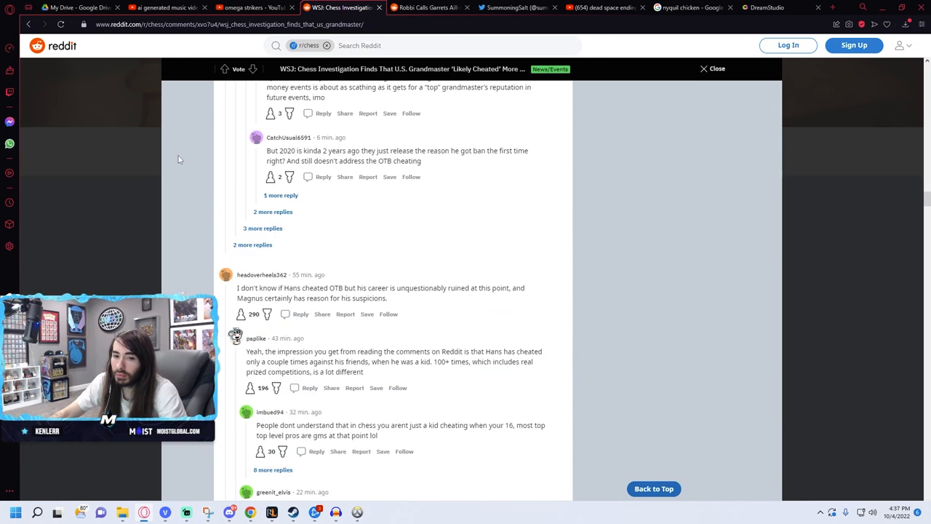